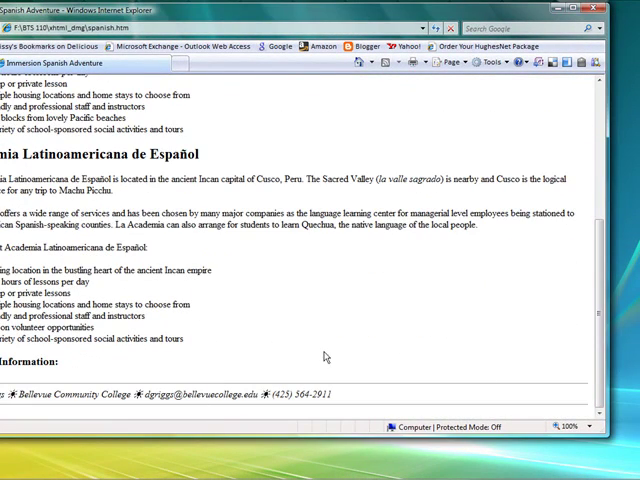
# Scroll the Spanish immersion page to review its content before viewing the source
pyautogui.scroll(3)
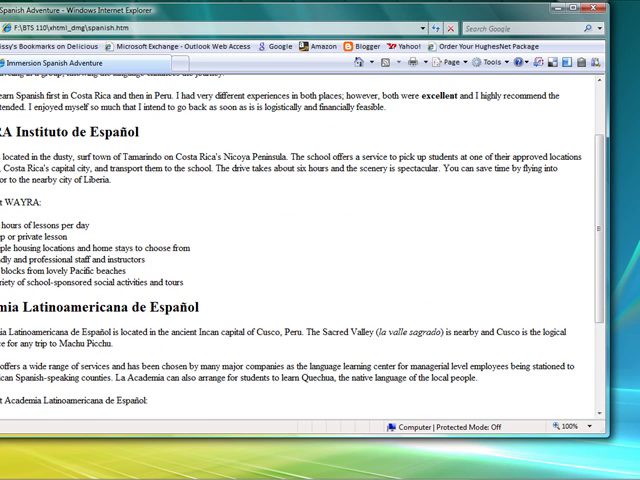
pyautogui.moveTo(392, 20)
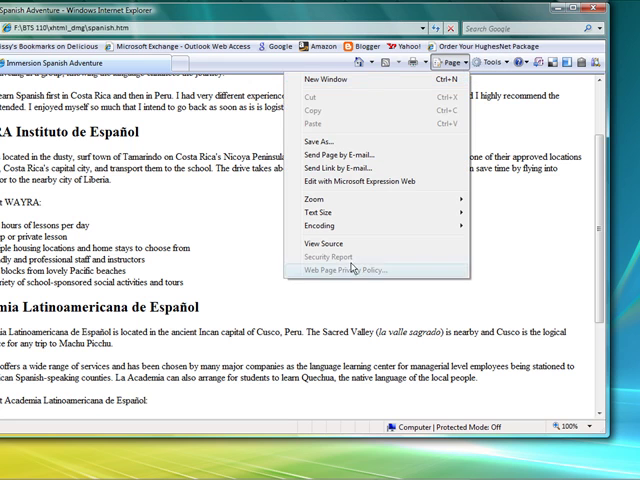
# Wrap the contact email address in an <a href="mailto:..."> link in the HTML source
pyautogui.click(320, 244)
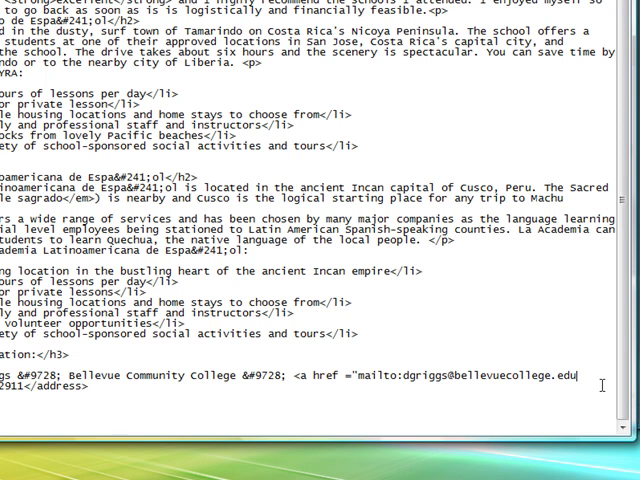
pyautogui.write('"')
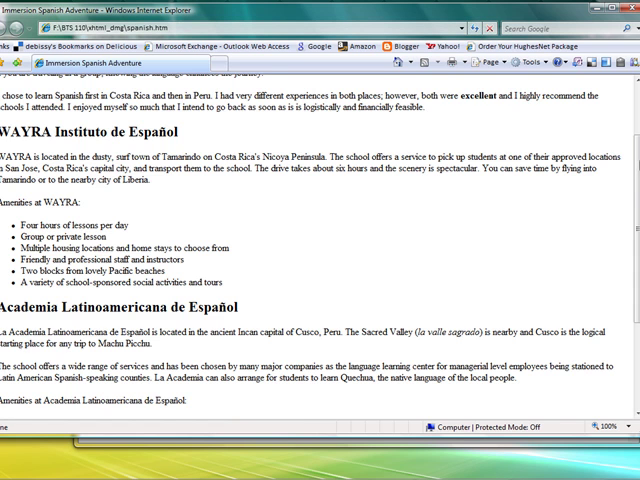
# Try the new email link, then choose Don't allow and dismiss the mail-client error
pyautogui.scroll(-3)
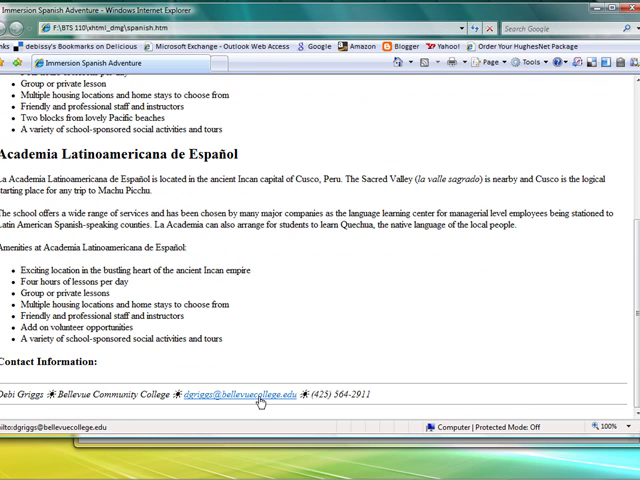
pyautogui.moveTo(260, 400)
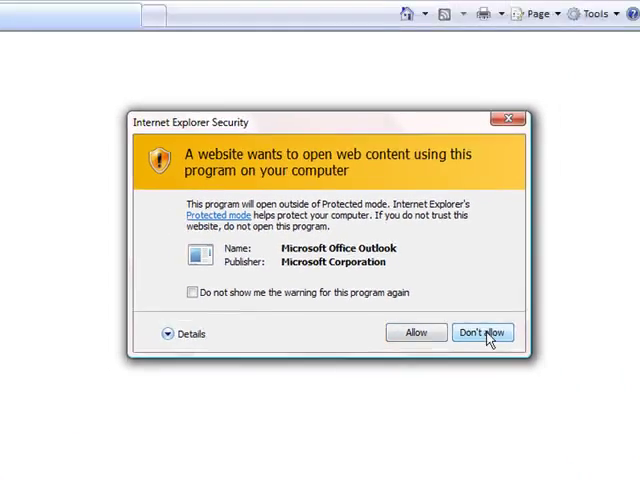
pyautogui.click(482, 332)
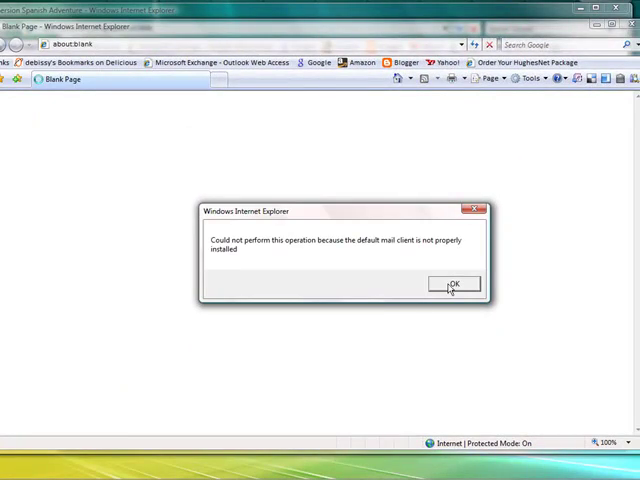
pyautogui.click(452, 284)
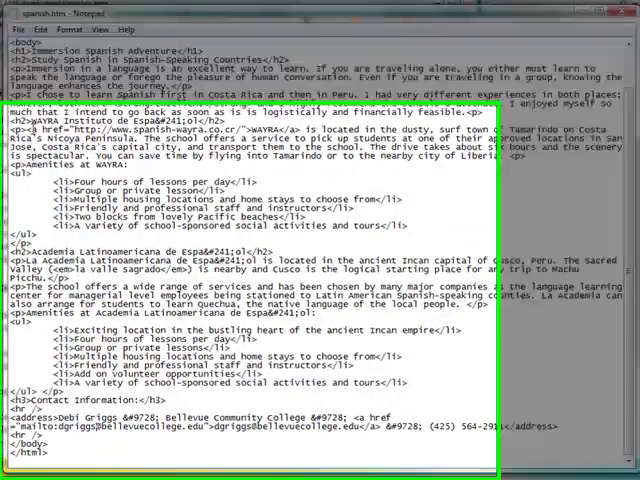
pyautogui.scroll(-3)
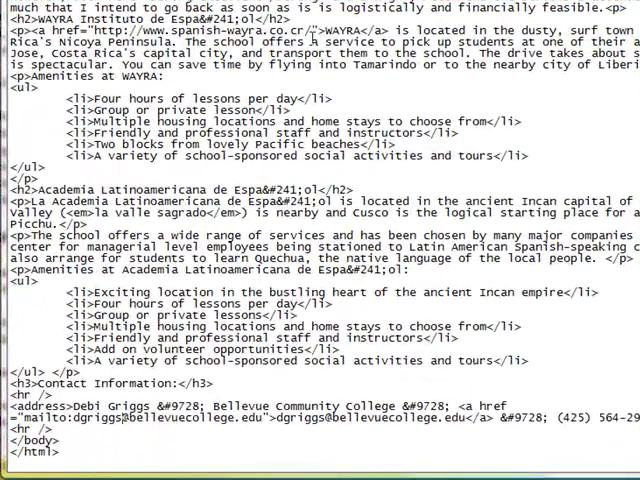
pyautogui.scroll(3)
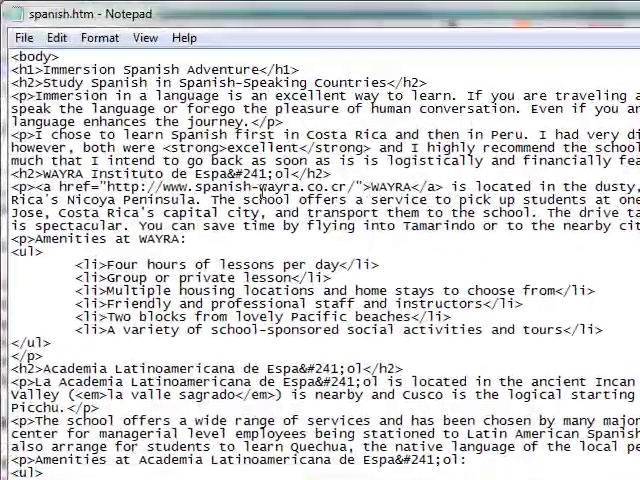